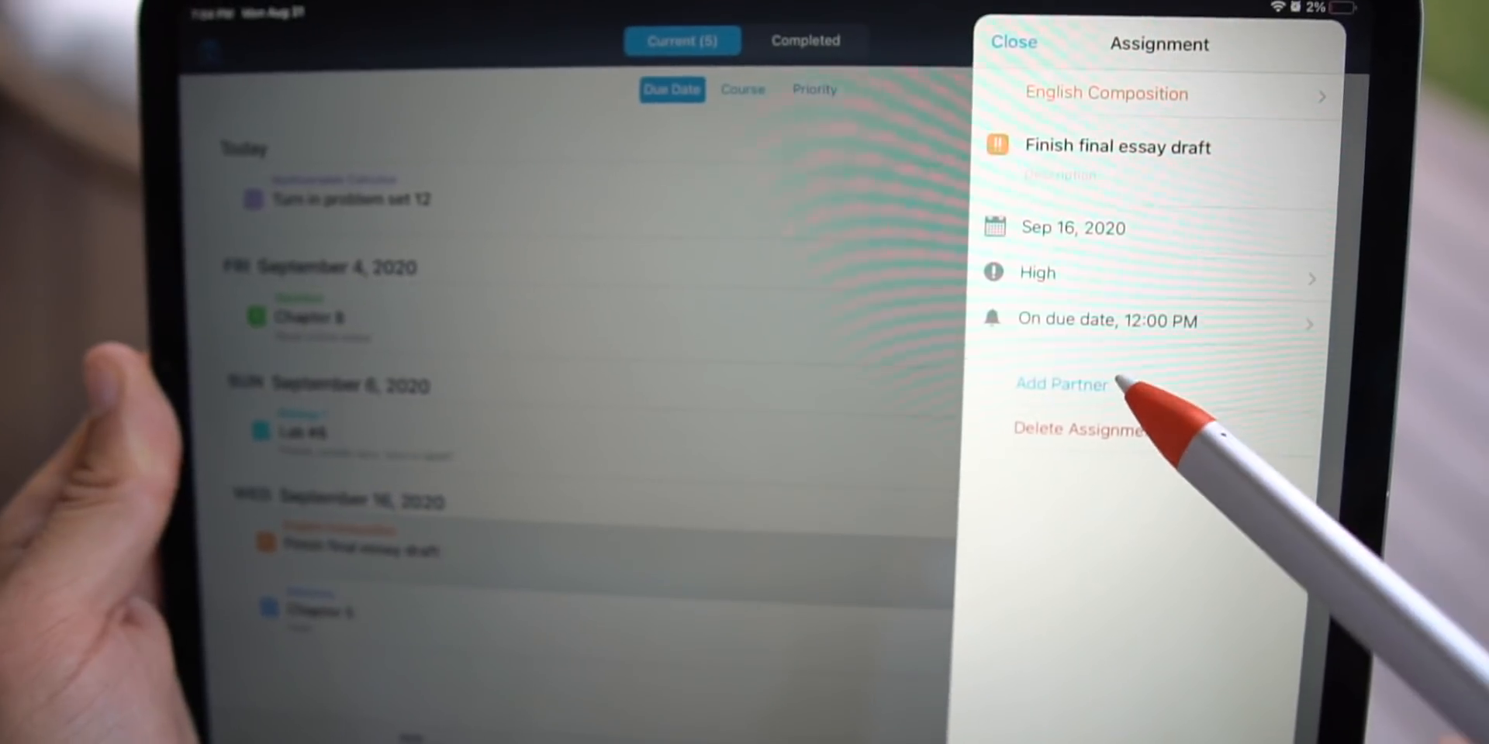
# Open the Contacts picker to add a partner to the 'Finish final essay draft' assignment
pyautogui.click(1061, 384)
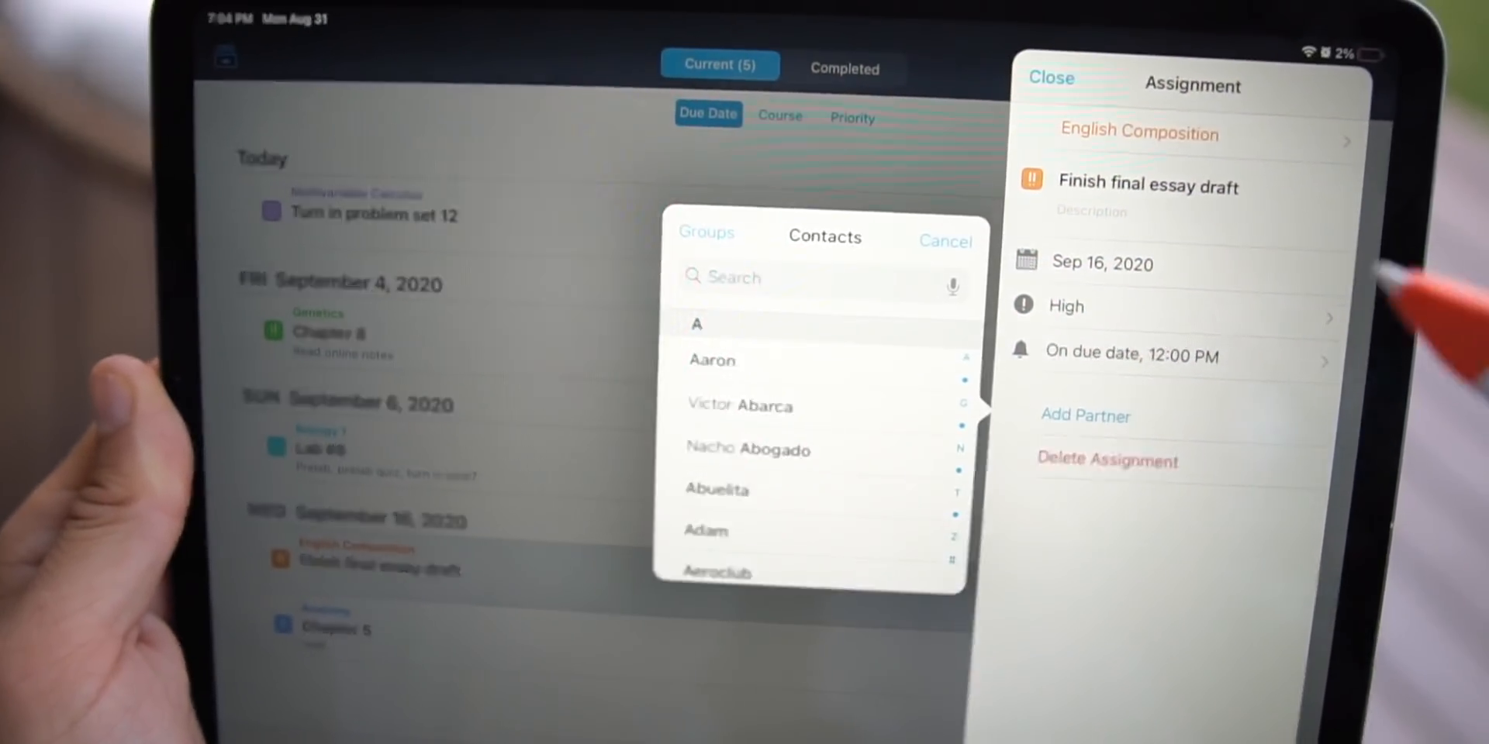